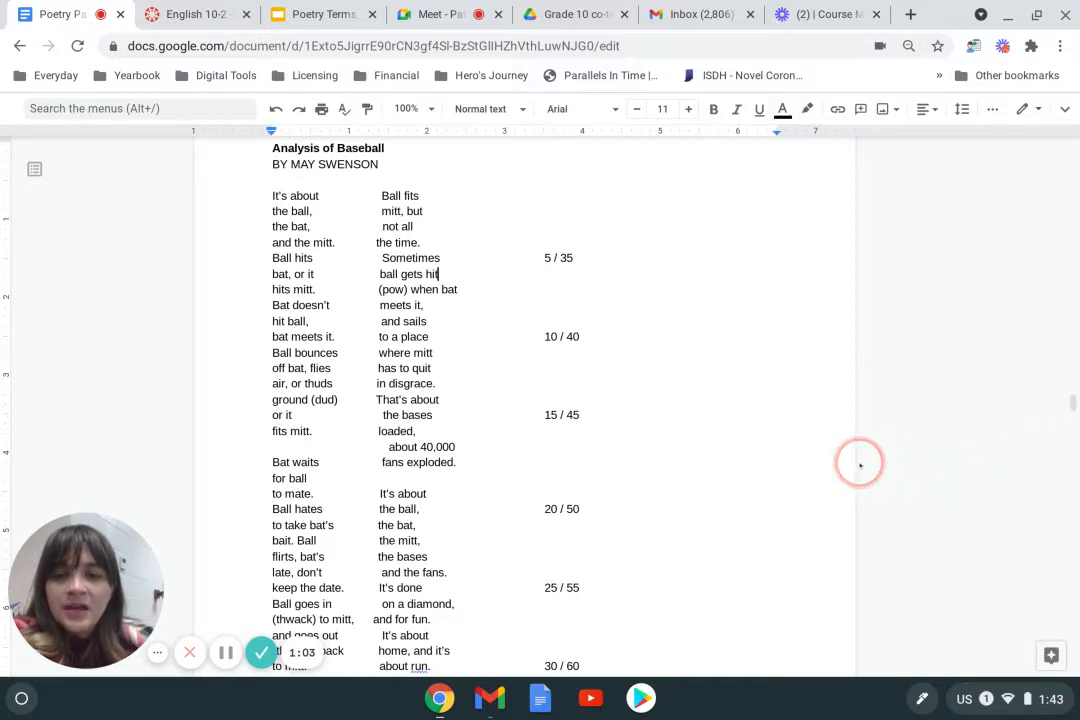
- Bold the repeated t sounds in It's about, the bat, and the mitt
{"action": "scroll", "scroll_direction": "down", "scroll_amount": 3}
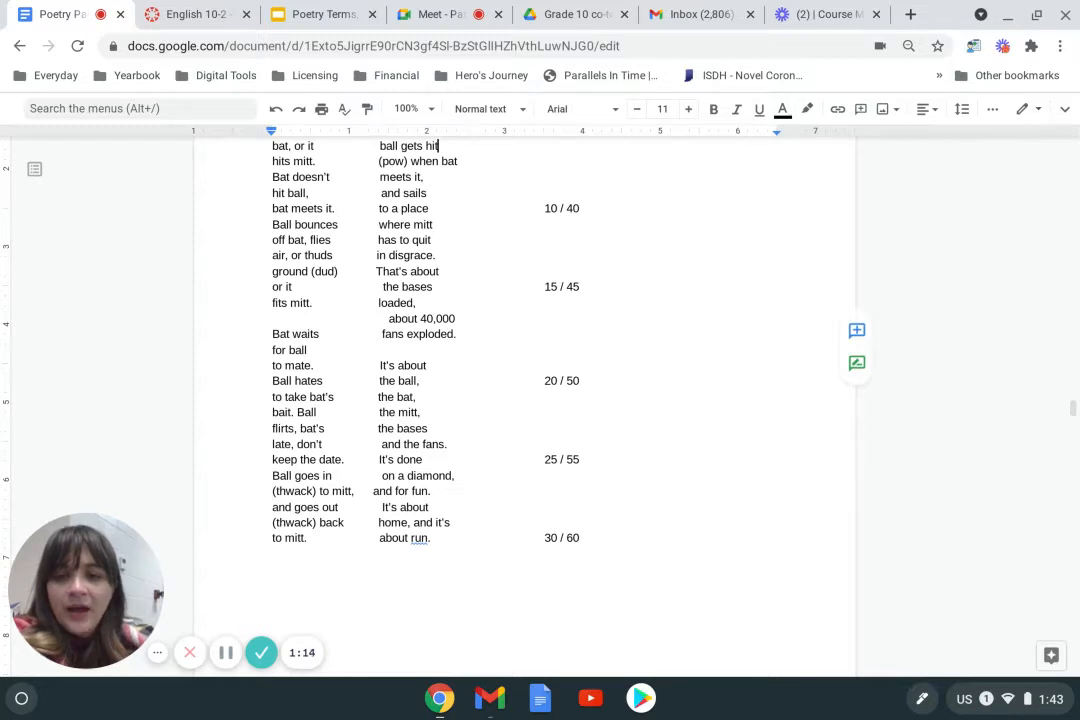
{"action": "scroll", "scroll_direction": "up", "scroll_amount": 3}
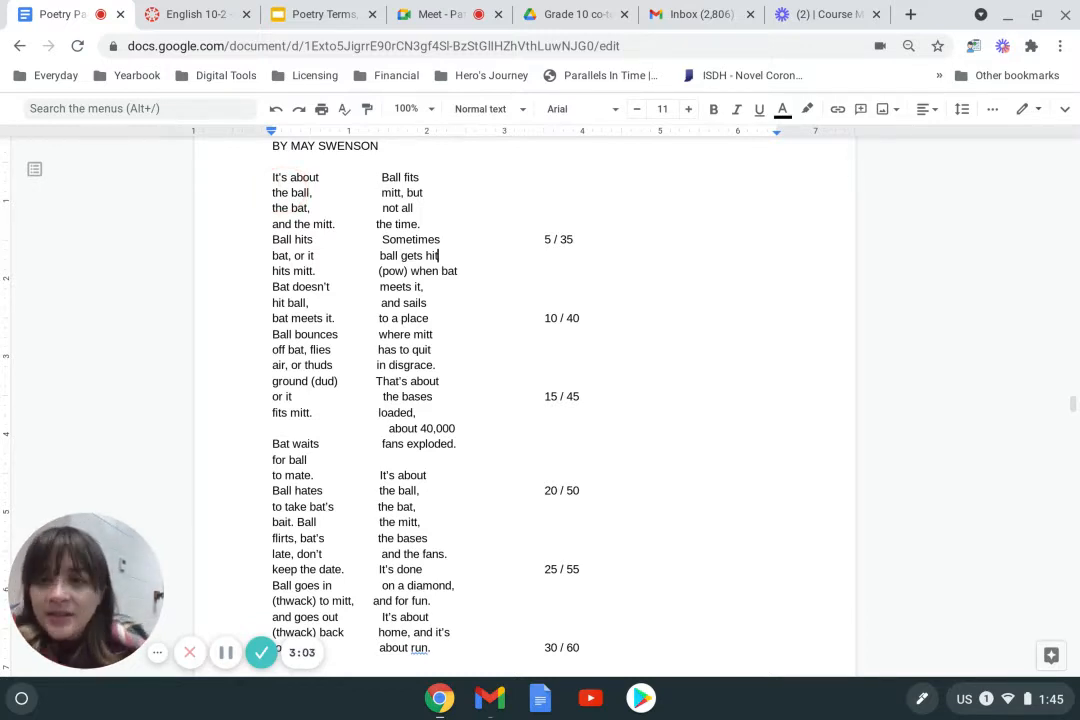
{"action": "left_click", "coordinate": [287, 180]}
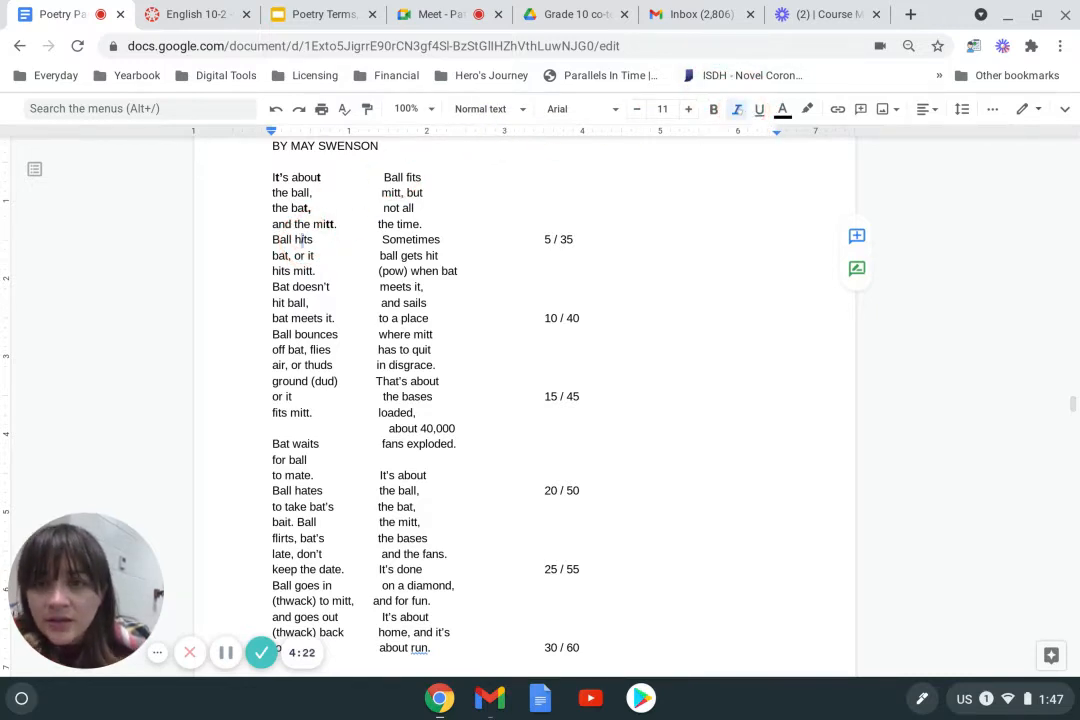
{"action": "left_click", "coordinate": [297, 255]}
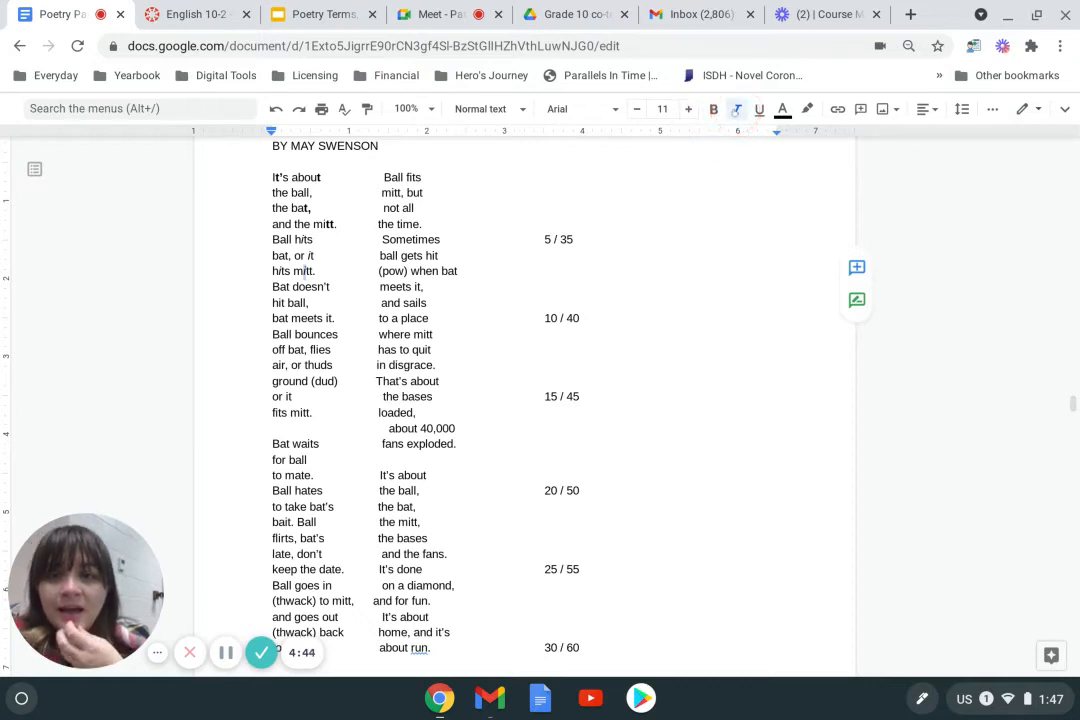
- Select the vowel sound in waits for italic marking
{"action": "left_click", "coordinate": [315, 271]}
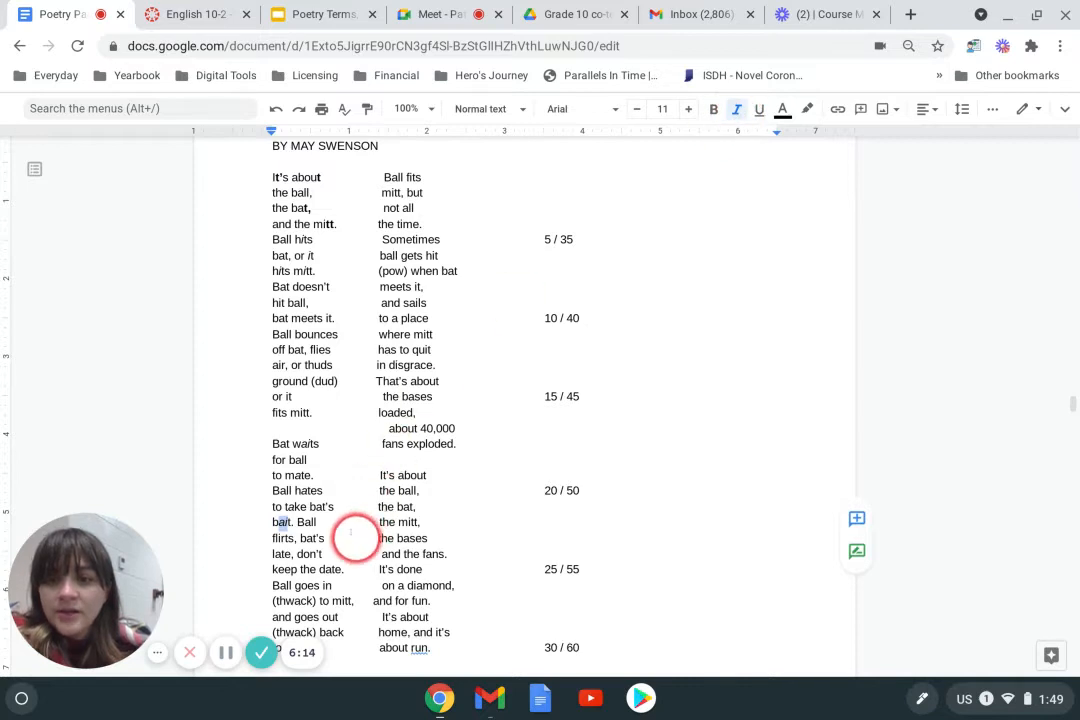
- Select the vowels in bait to italicize them
{"action": "left_click", "coordinate": [355, 538]}
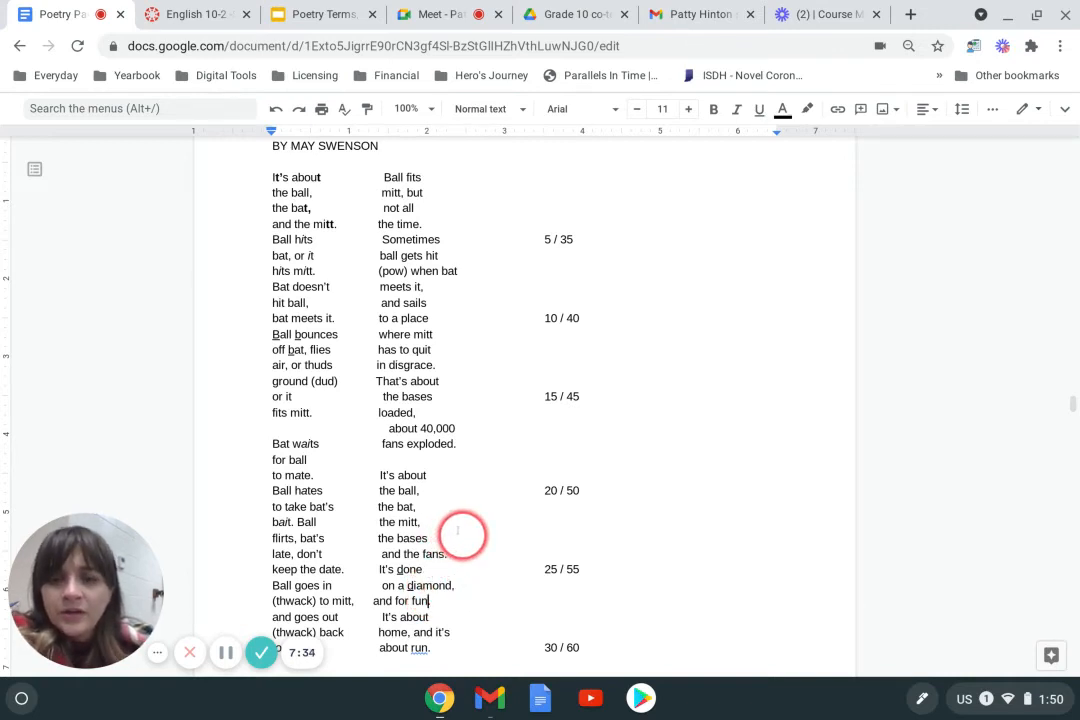
{"action": "scroll", "scroll_direction": "up", "scroll_amount": 3}
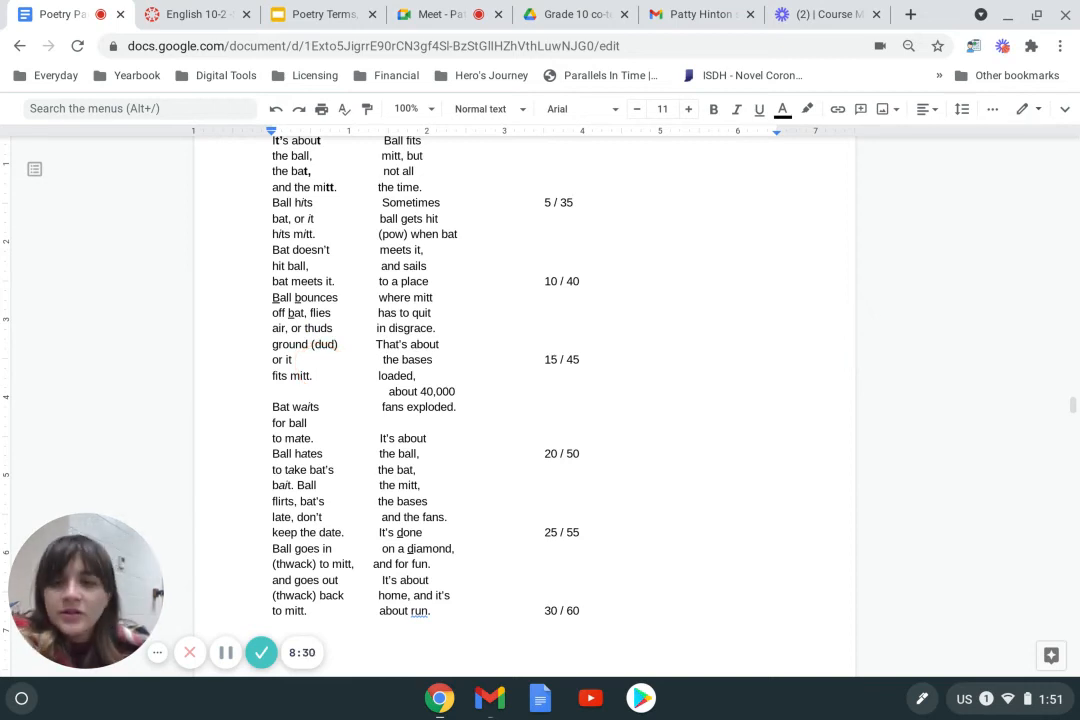
{"action": "scroll", "scroll_direction": "down", "scroll_amount": 3}
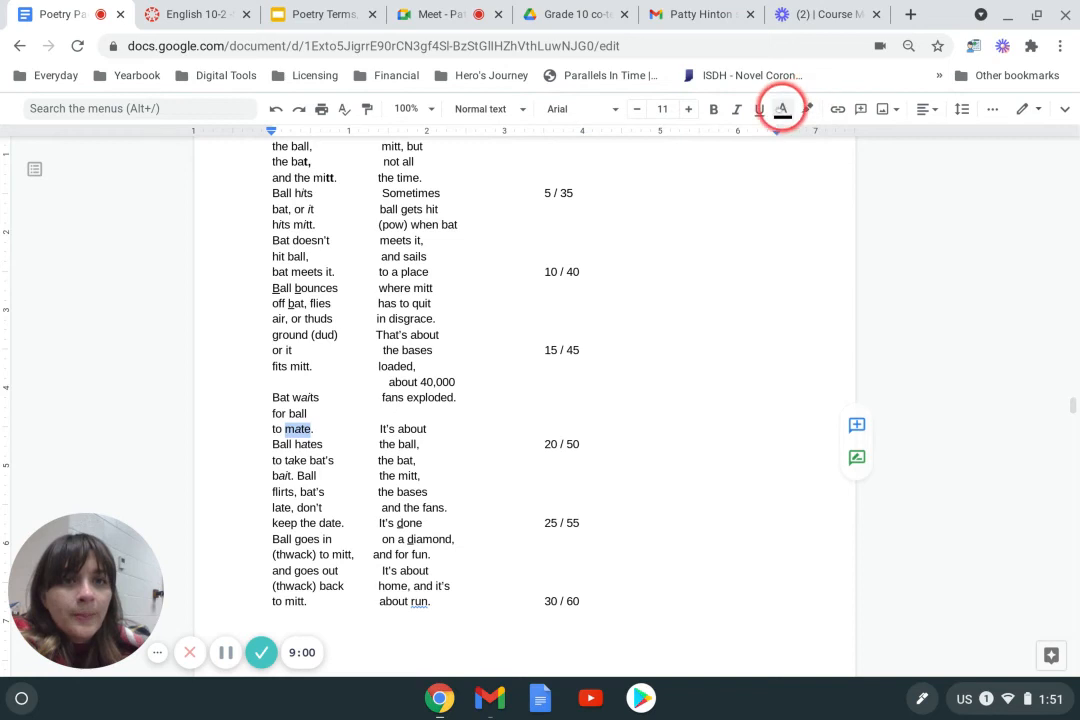
- Color the rhyming words mate, bait, late and date red
{"action": "left_click", "coordinate": [783, 109]}
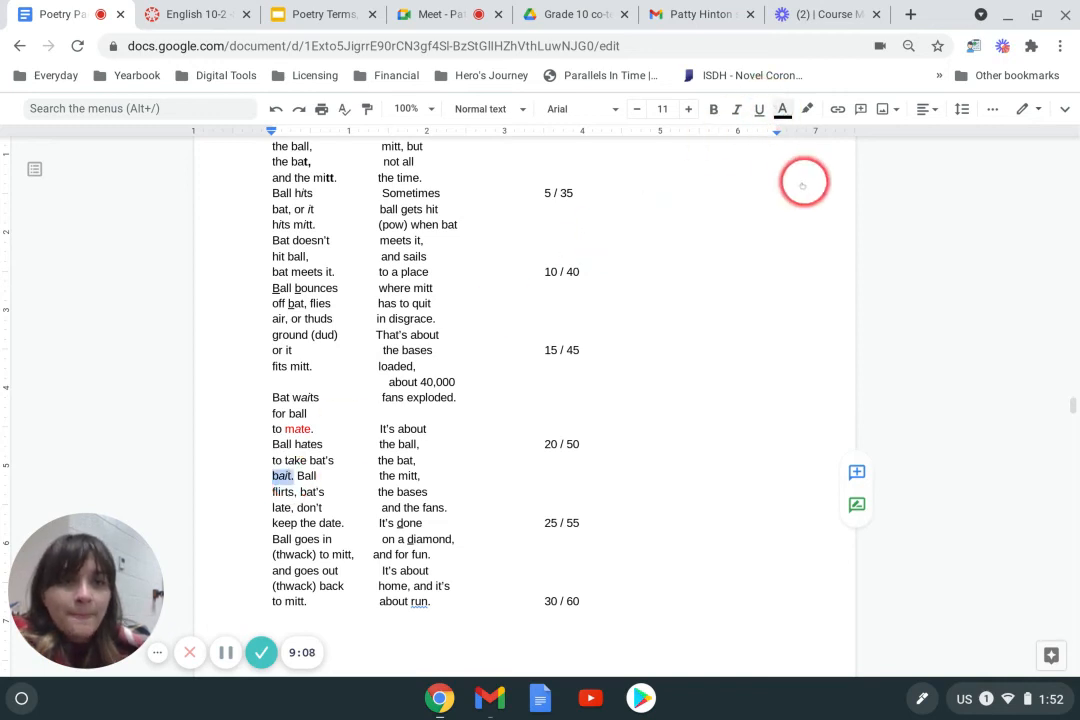
{"action": "left_click", "coordinate": [783, 108]}
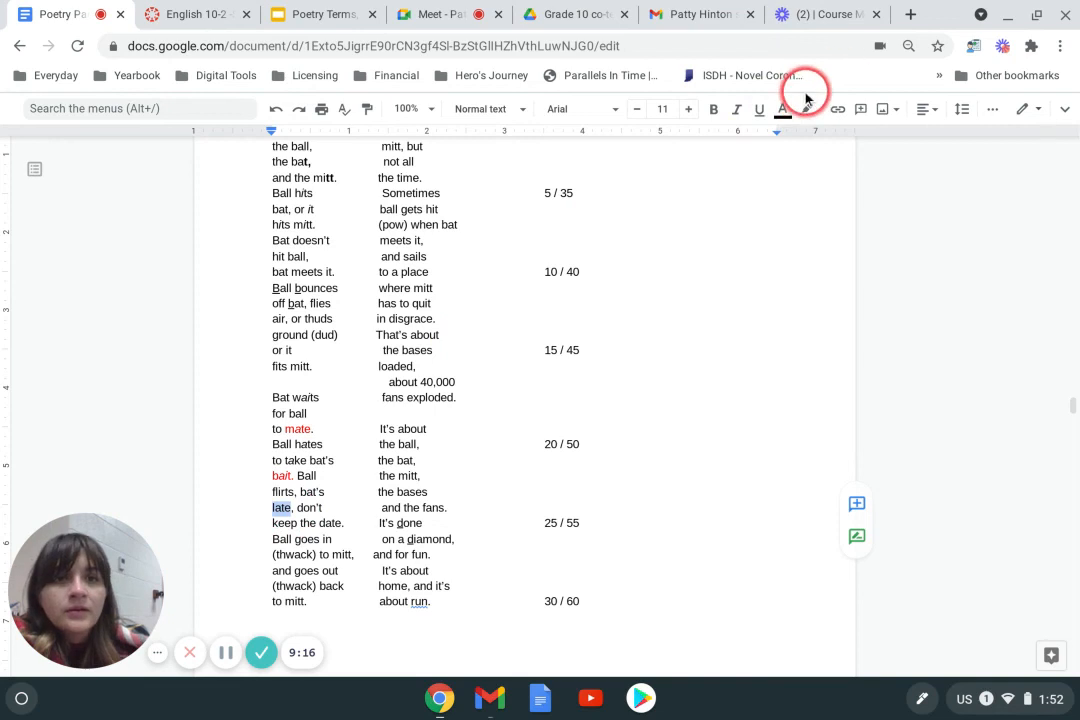
{"action": "left_click", "coordinate": [783, 109]}
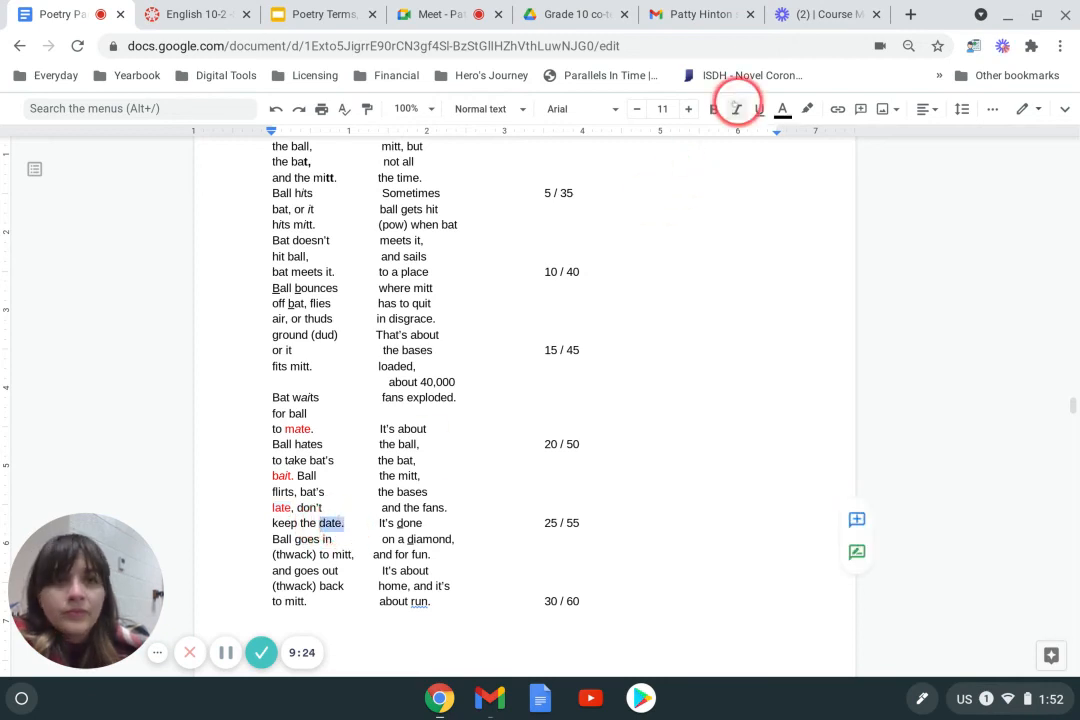
{"action": "left_click", "coordinate": [783, 109]}
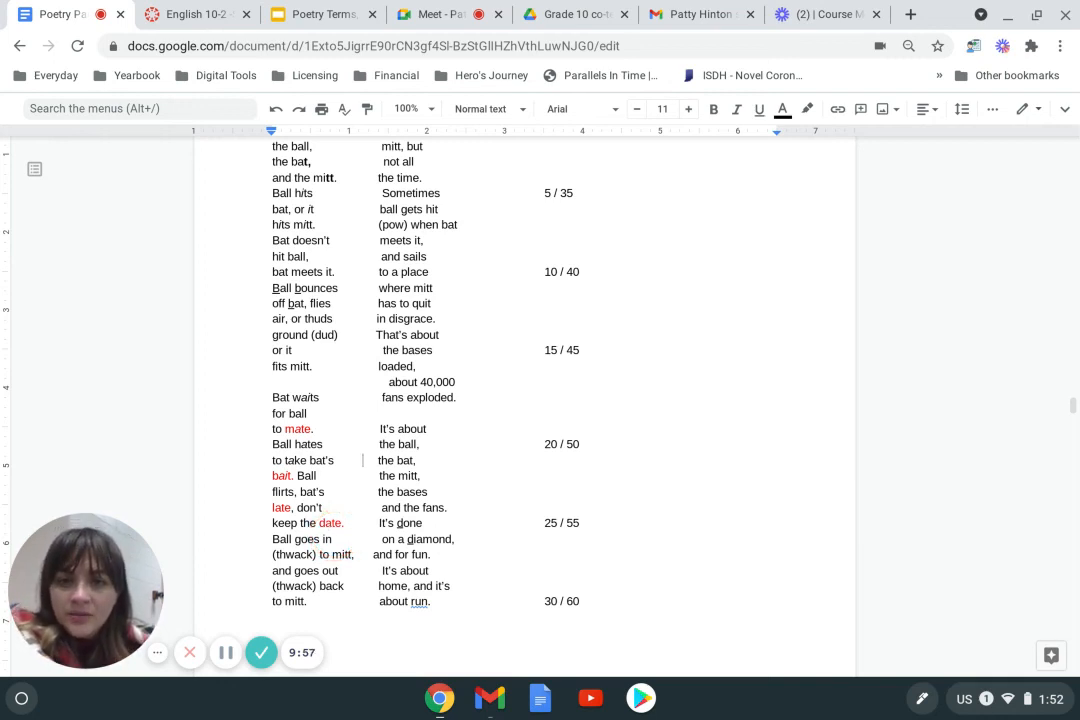
- Deselect to view the red rhymes and scroll up to the poem title
{"action": "left_click", "coordinate": [400, 340]}
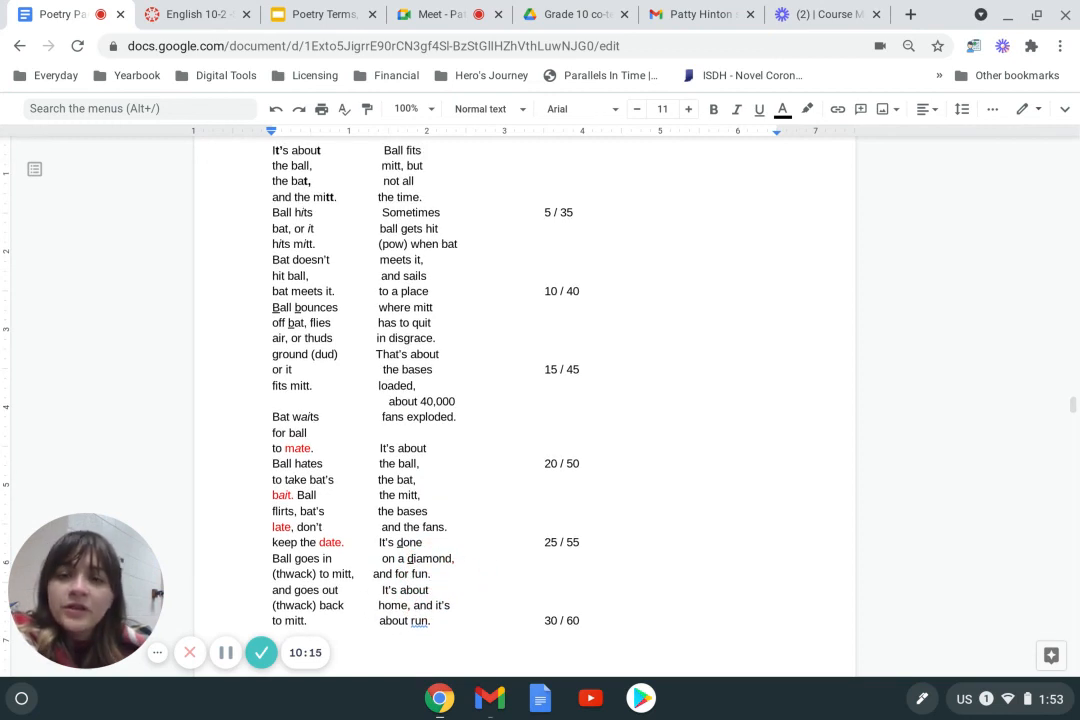
{"action": "scroll", "scroll_direction": "up", "scroll_amount": 3}
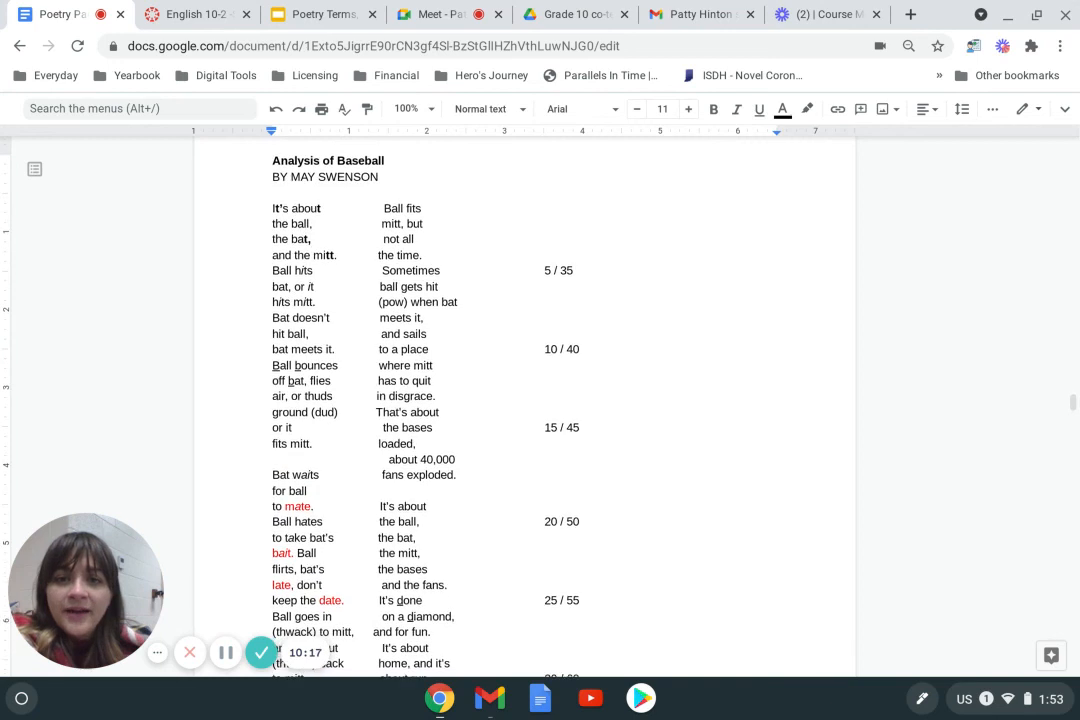